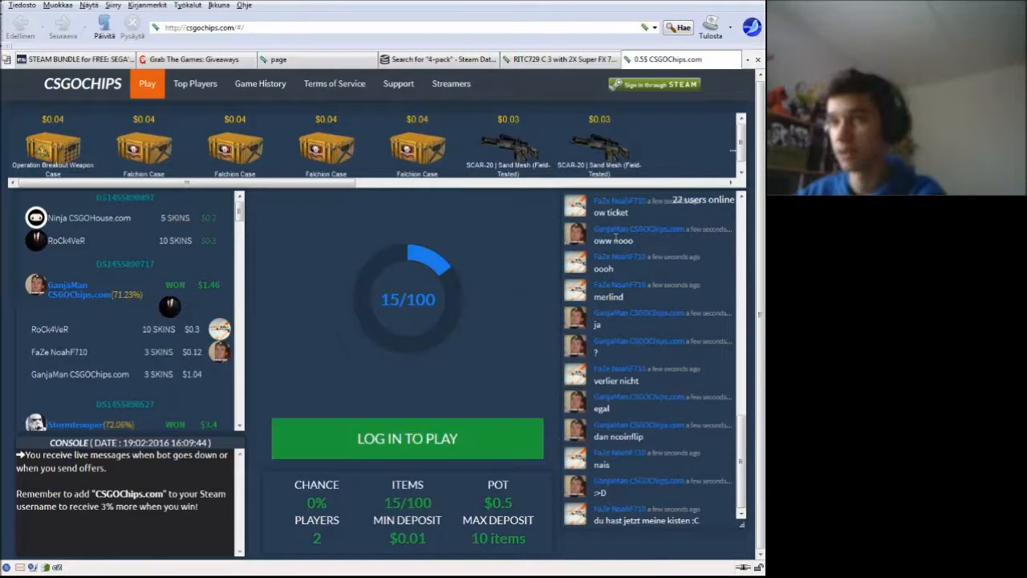
- Sign in via Steam, send the nine-skin $1.12 trade offer, and acknowledge the confirmation notice
{"action": "left_click", "coordinate": [655, 84]}
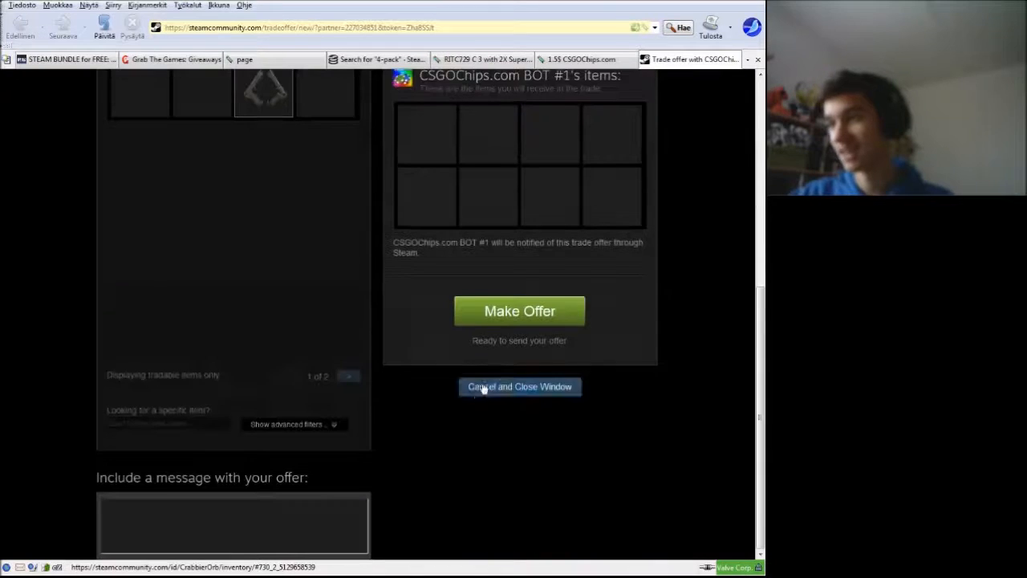
{"action": "left_click", "coordinate": [519, 310]}
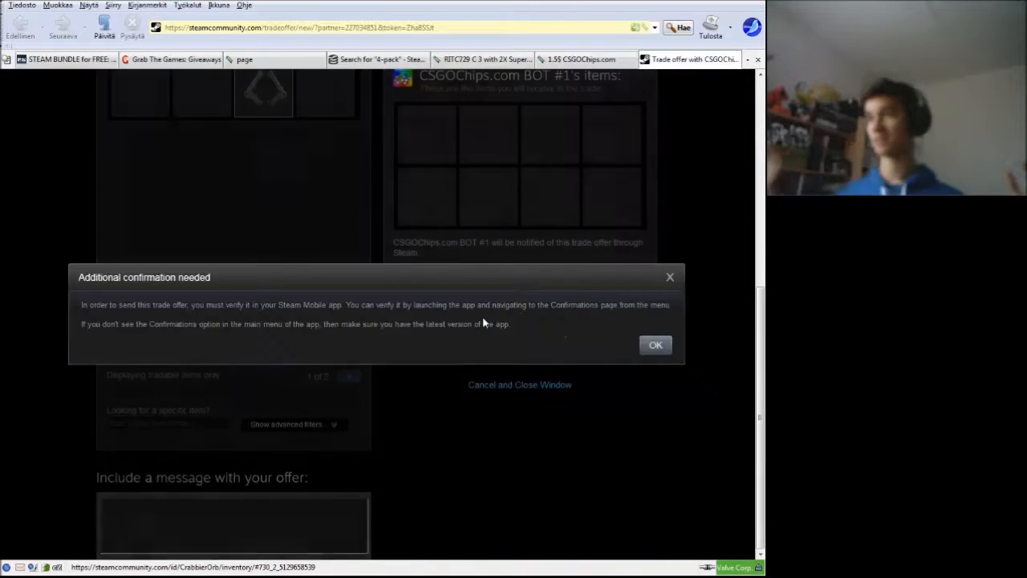
{"action": "left_click", "coordinate": [655, 344]}
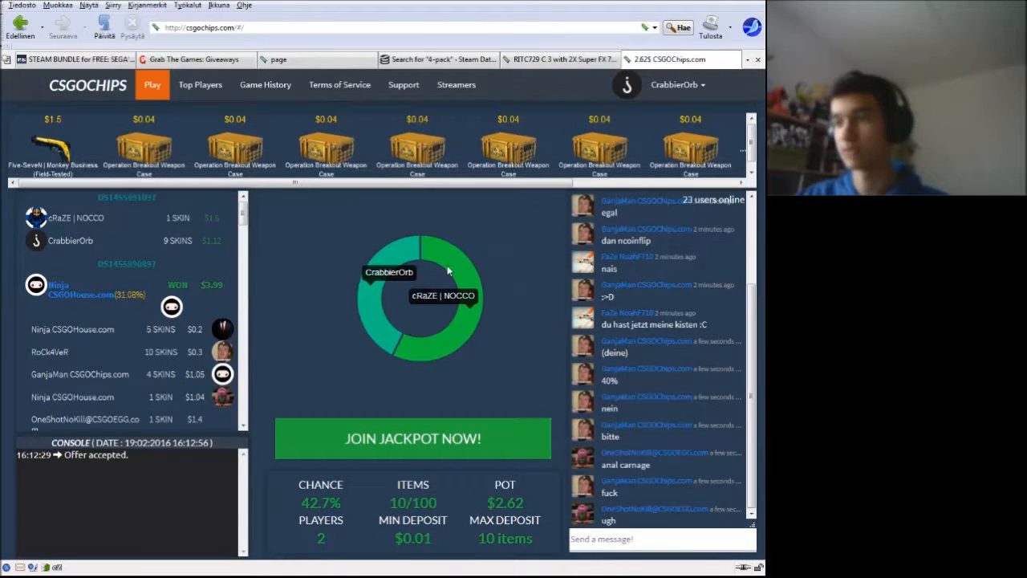